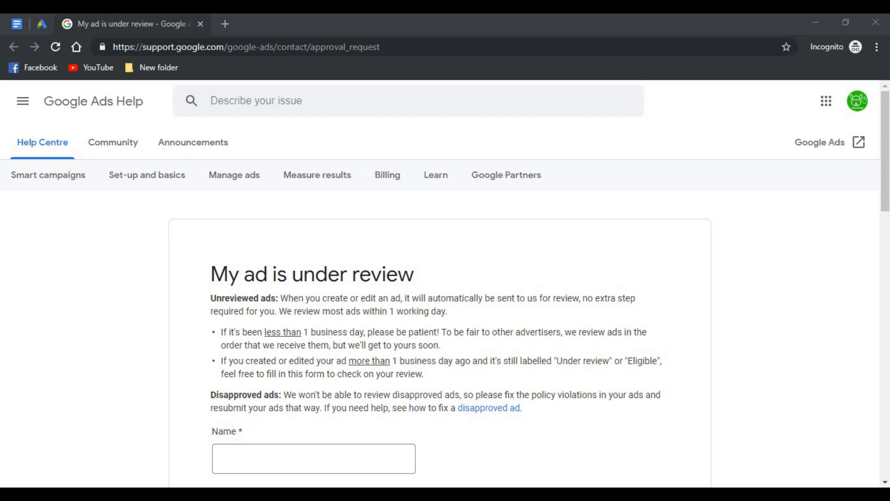
Open the Search EN campaign and select the Under Review ad group for copying.
scroll(down, 3)
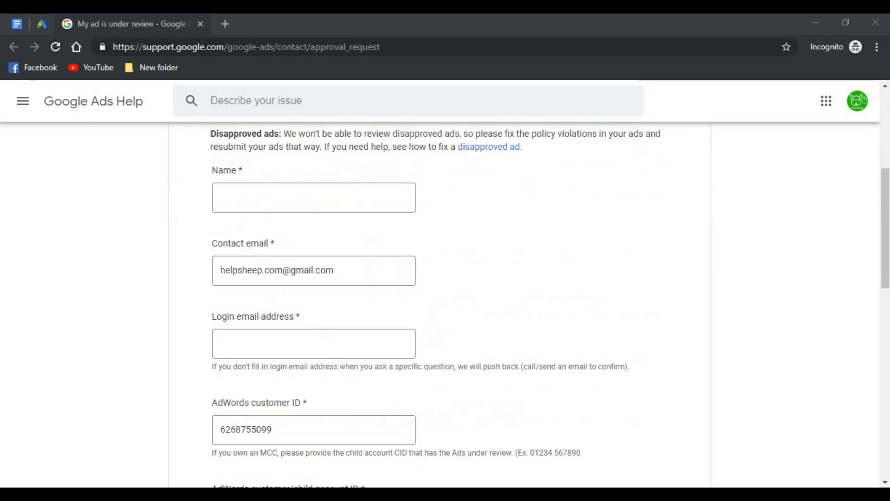
scroll(down, 3)
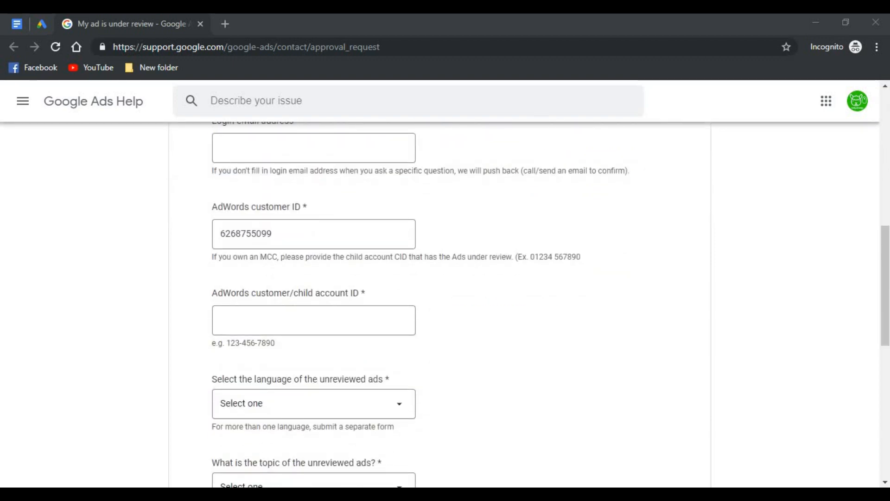
scroll(down, 3)
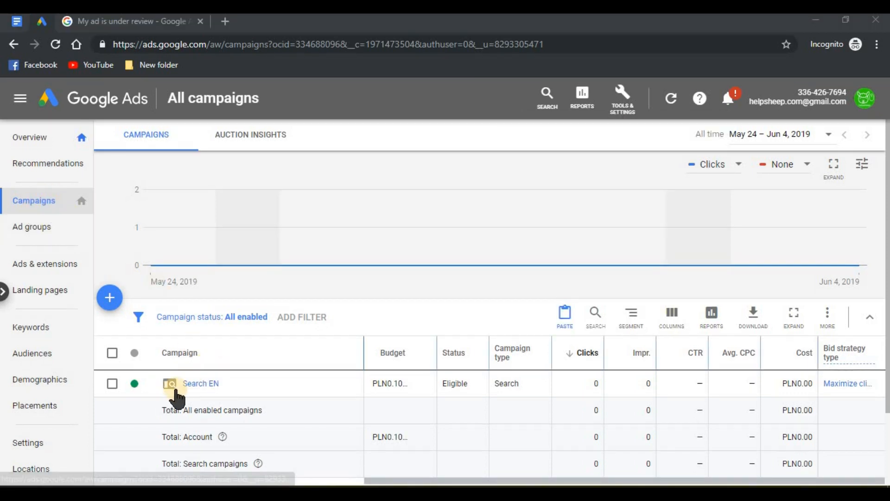
click(200, 384)
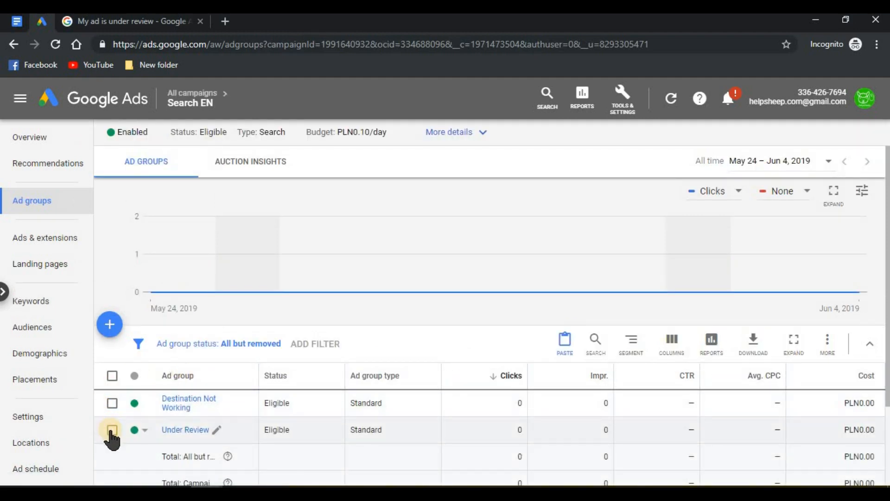
click(112, 430)
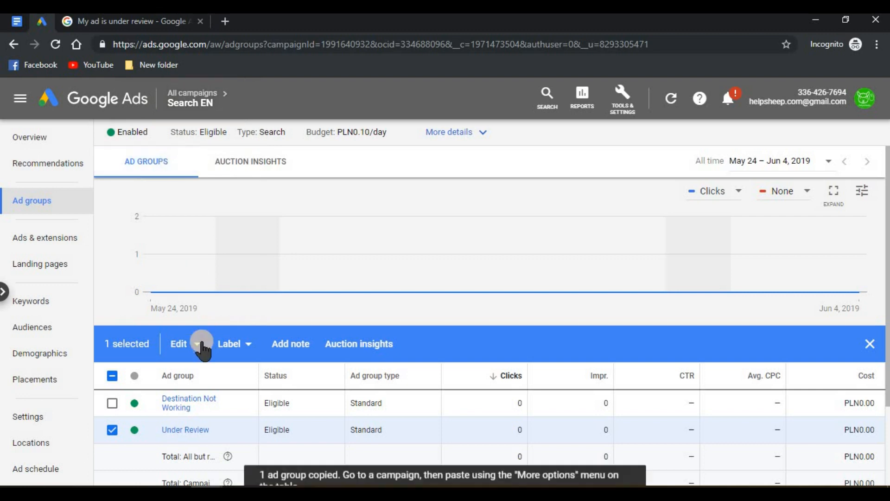
Choose Paste from the ad group table's More options menu.
click(197, 344)
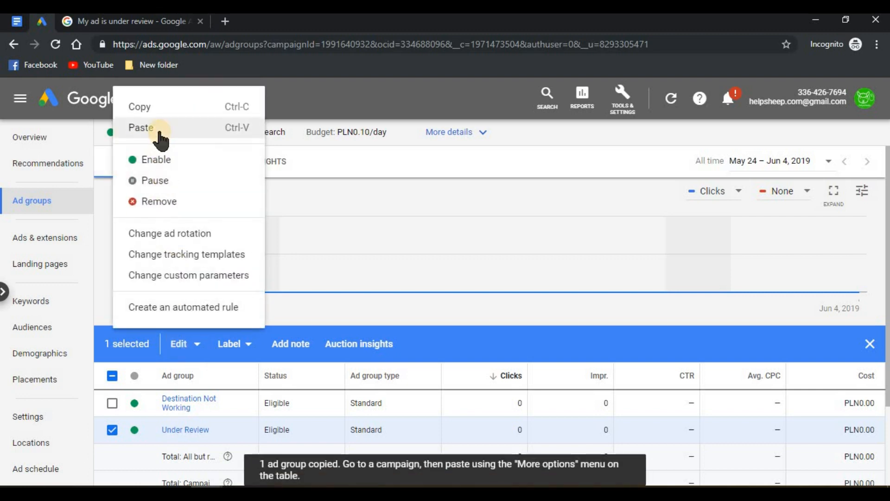
click(140, 127)
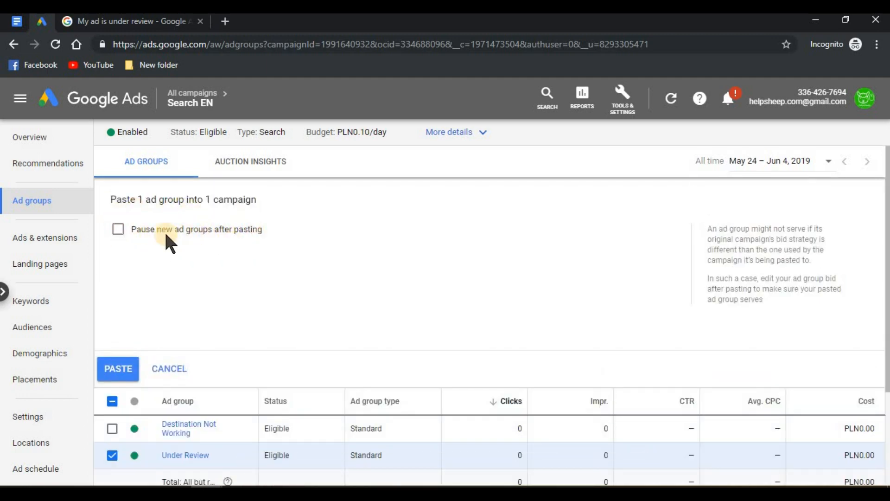
Confirm the paste with new ad groups left unpaused.
click(118, 368)
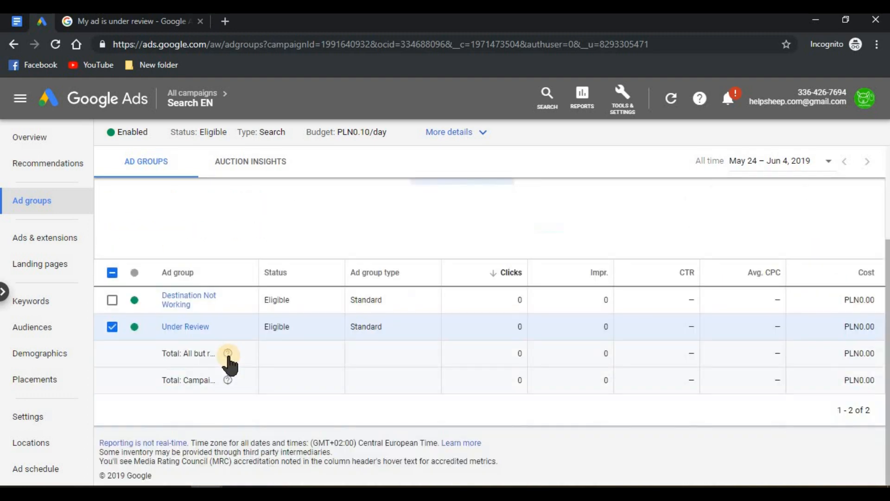
mouse_move(228, 352)
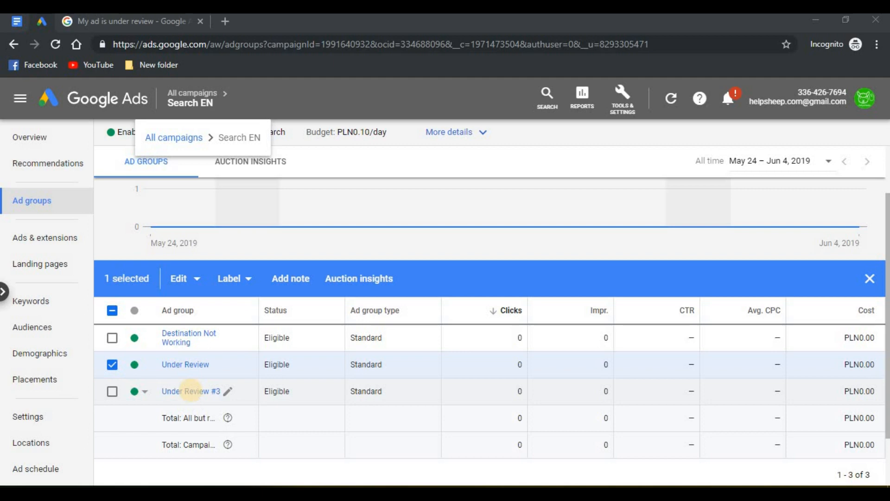
mouse_move(192, 398)
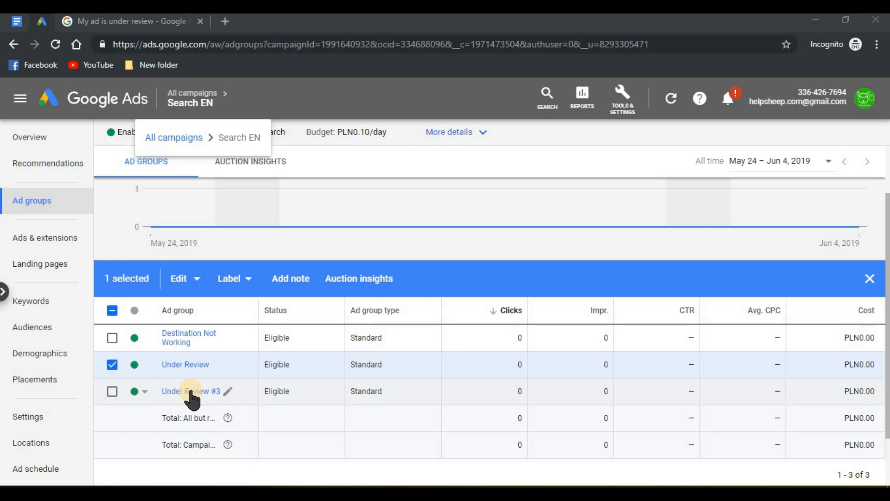